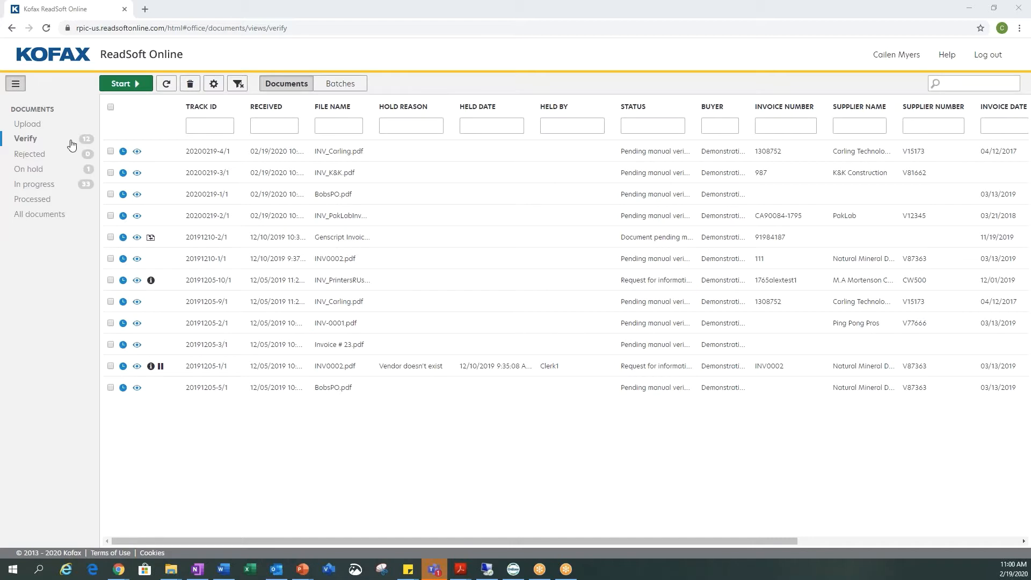
pyautogui.moveTo(58, 132)
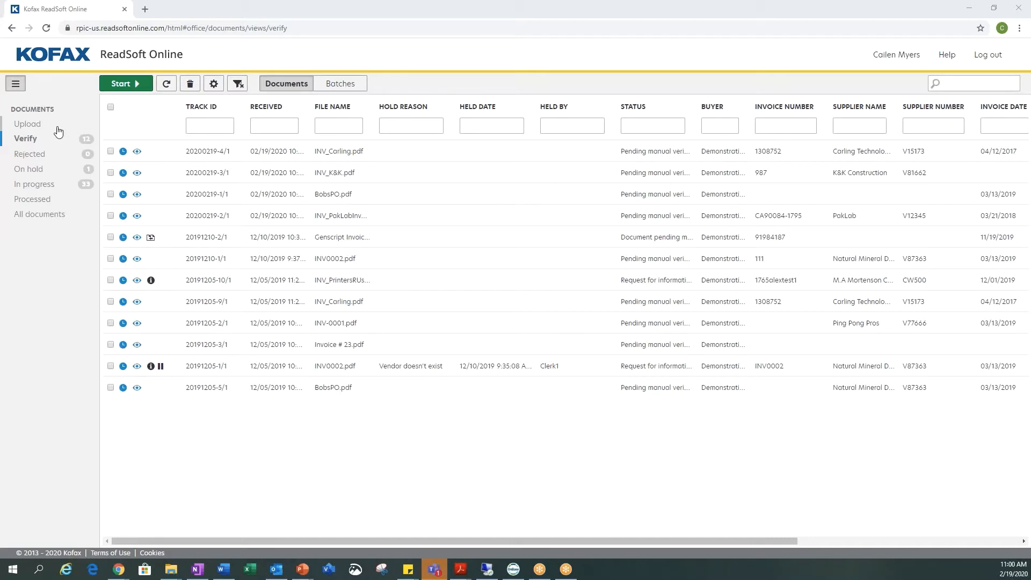
pyautogui.moveTo(53, 160)
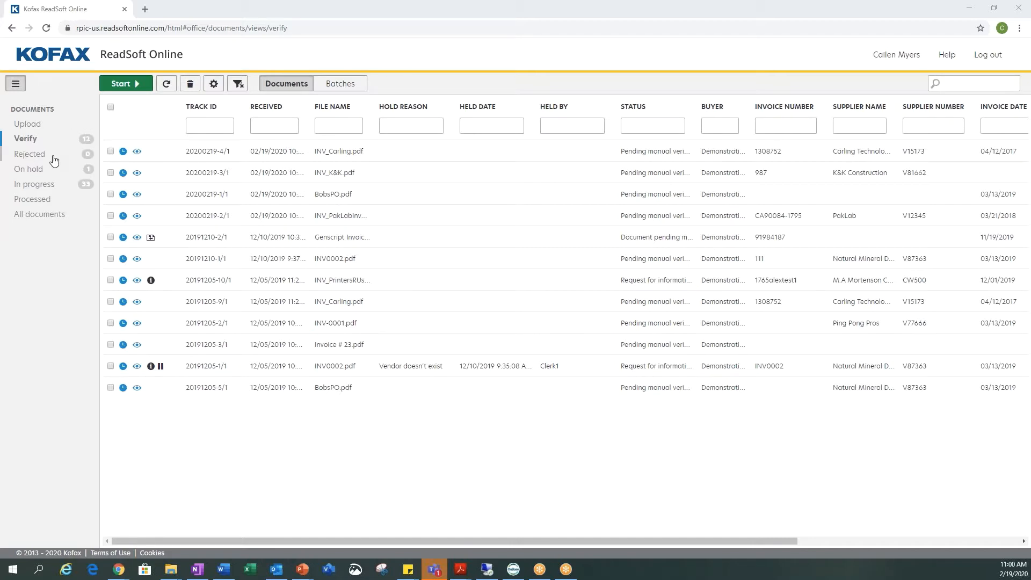
pyautogui.moveTo(62, 188)
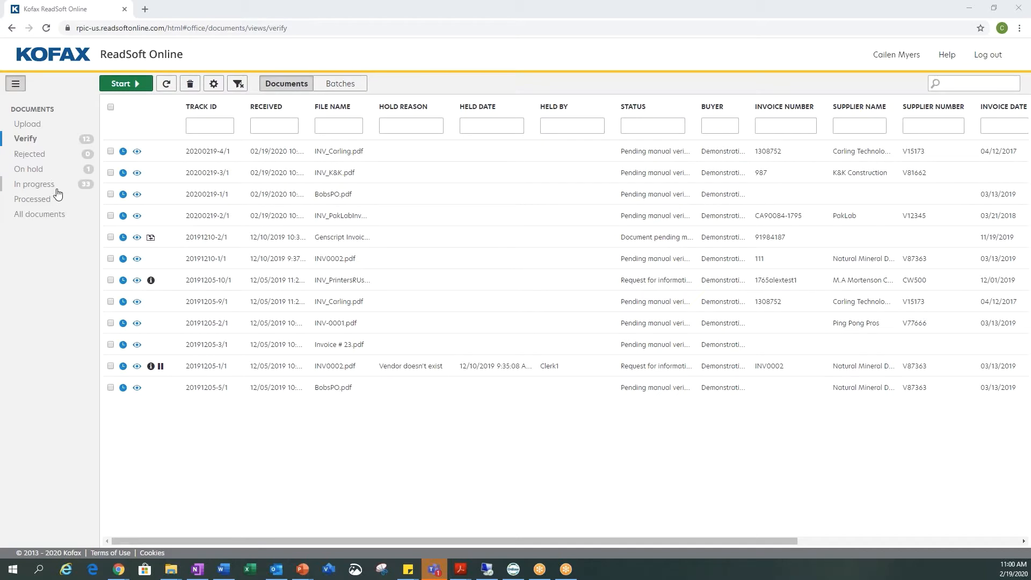
pyautogui.moveTo(40, 145)
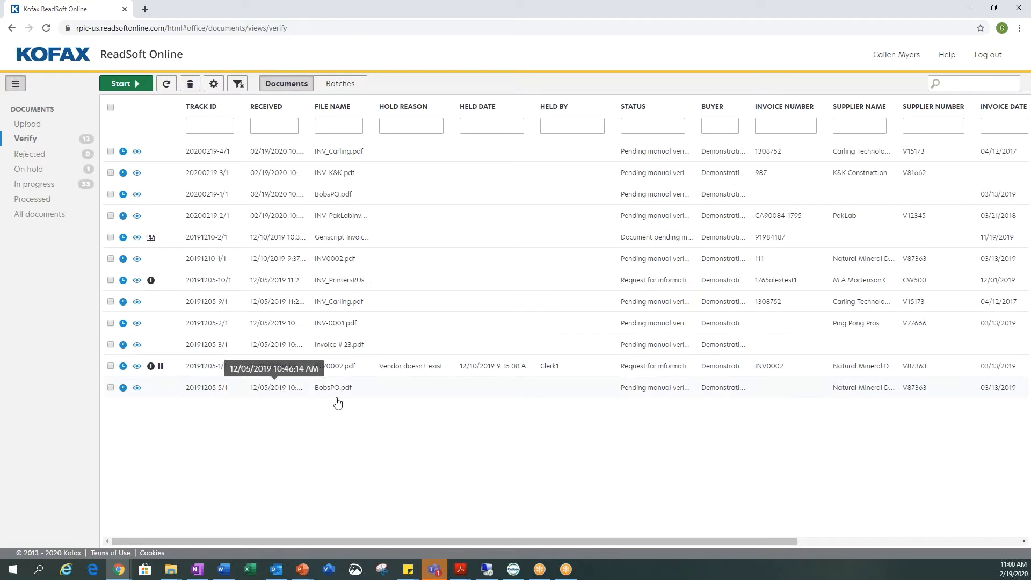
pyautogui.moveTo(360, 394)
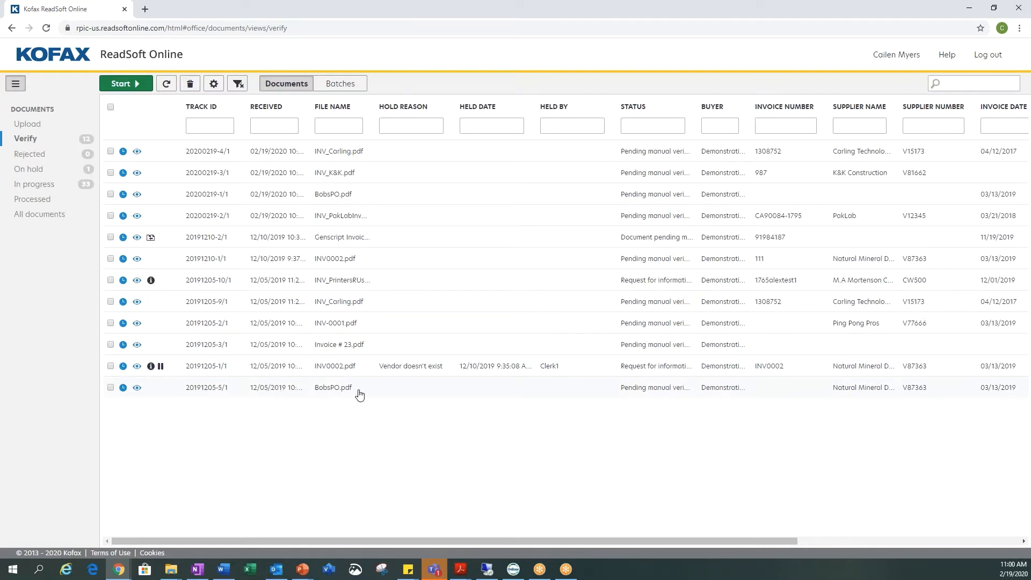
pyautogui.moveTo(302, 454)
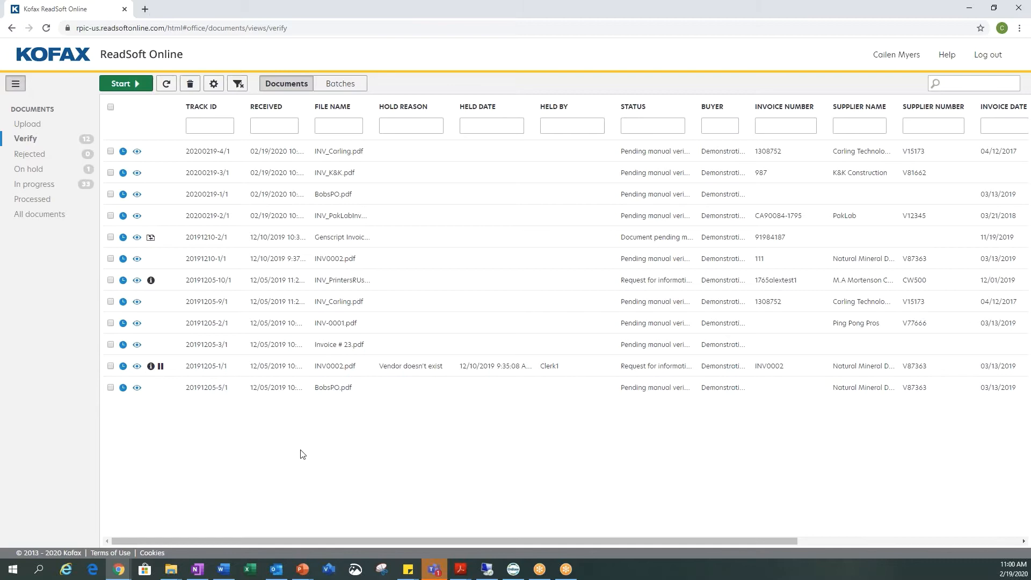
pyautogui.moveTo(275, 396)
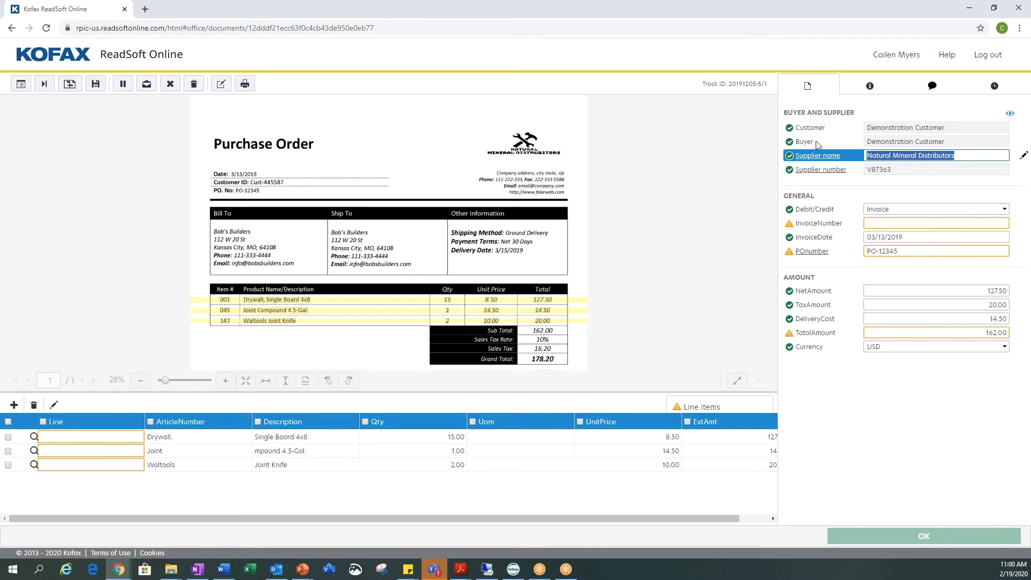
pyautogui.moveTo(845, 271)
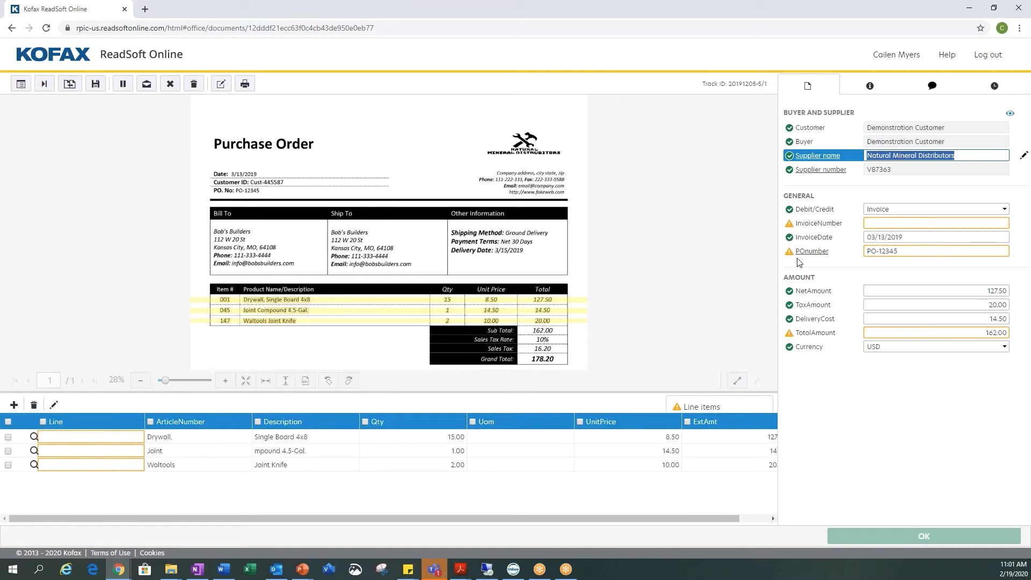
pyautogui.moveTo(842, 131)
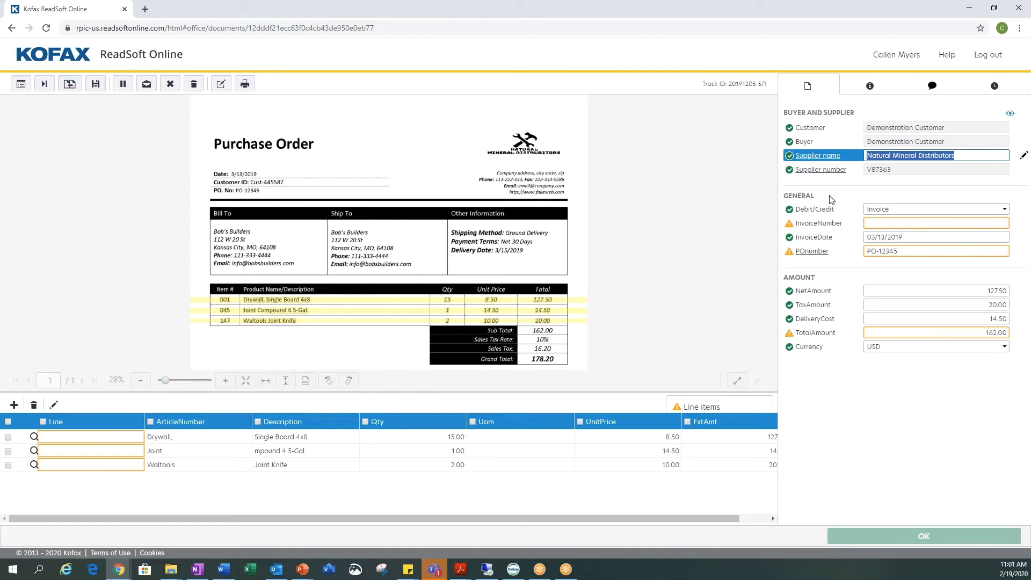
pyautogui.moveTo(818, 232)
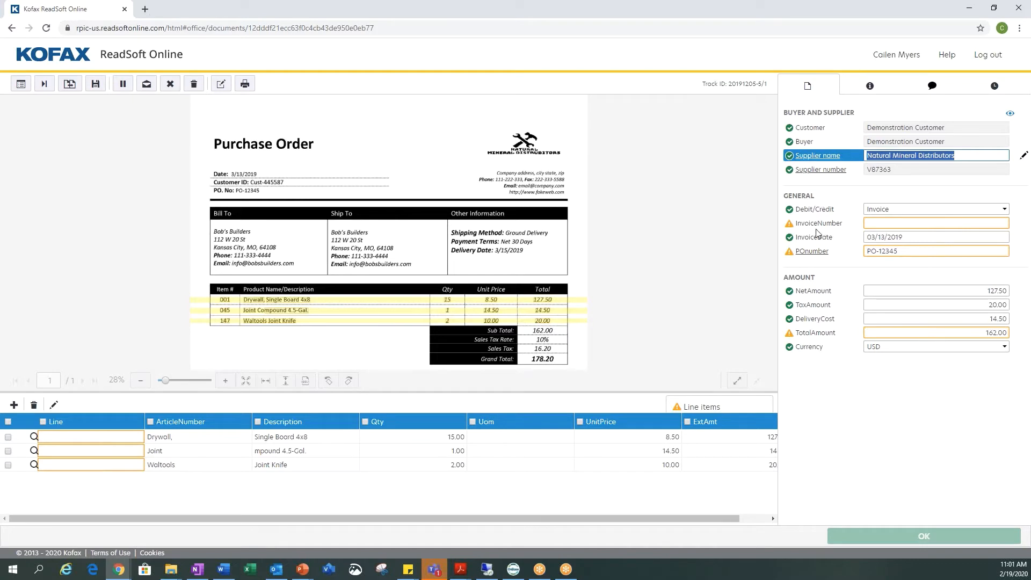
pyautogui.moveTo(856, 230)
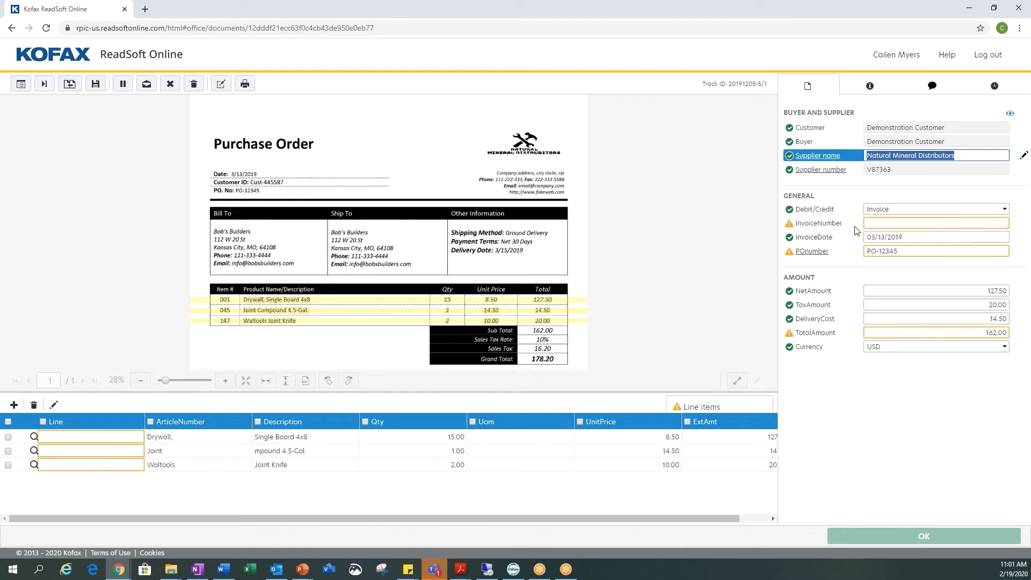
# Step: Accept the blank InvoiceNumber, confirm InvoiceDate, and correct POnumber to 12345
pyautogui.click(936, 222)
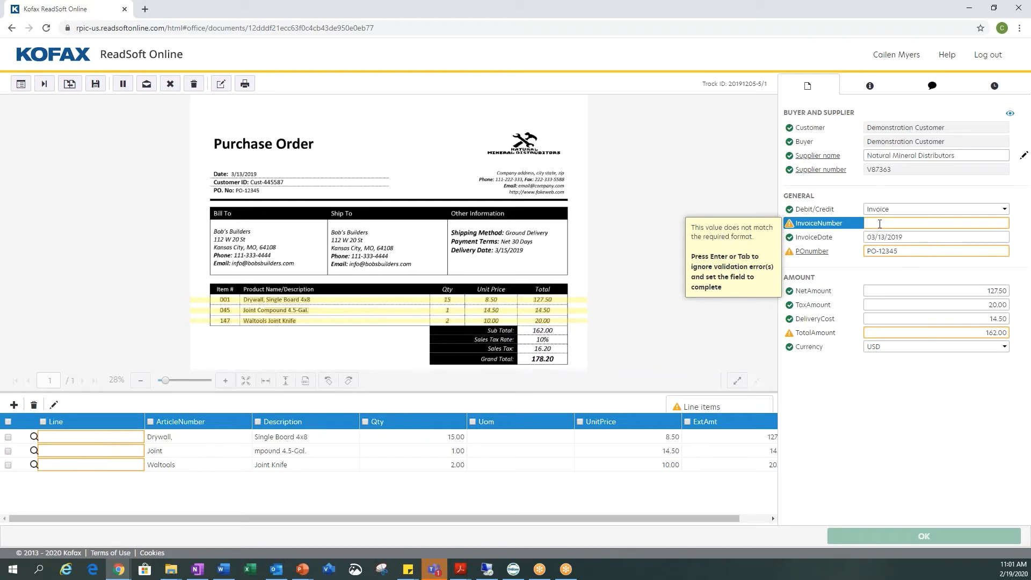
pyautogui.click(936, 236)
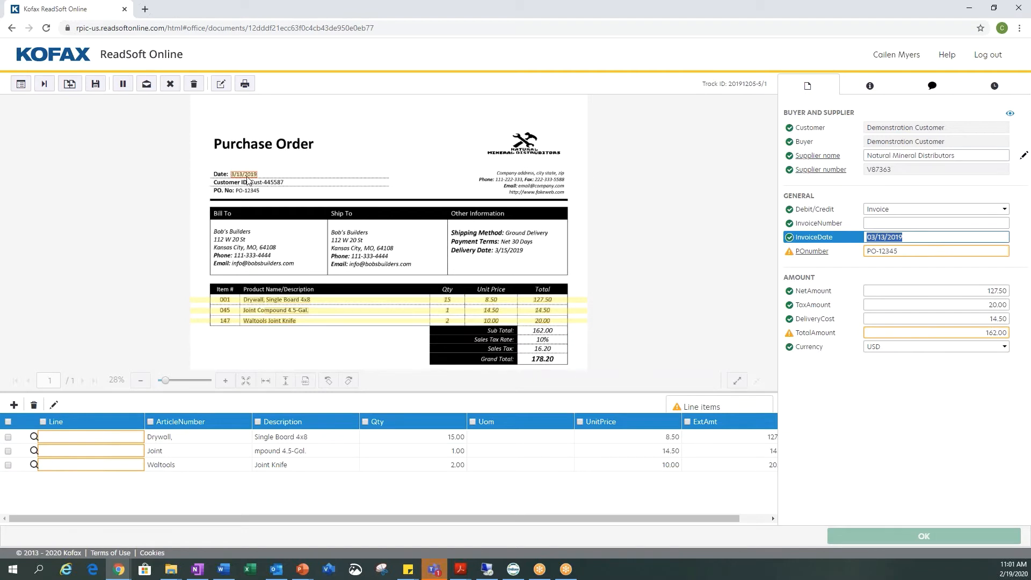
pyautogui.moveTo(372, 267)
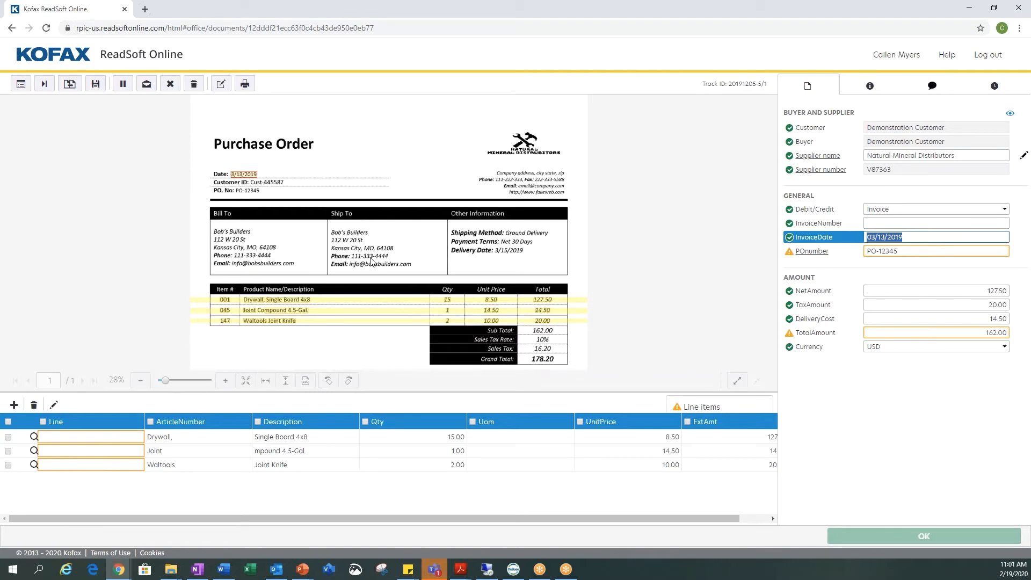
pyautogui.click(936, 251)
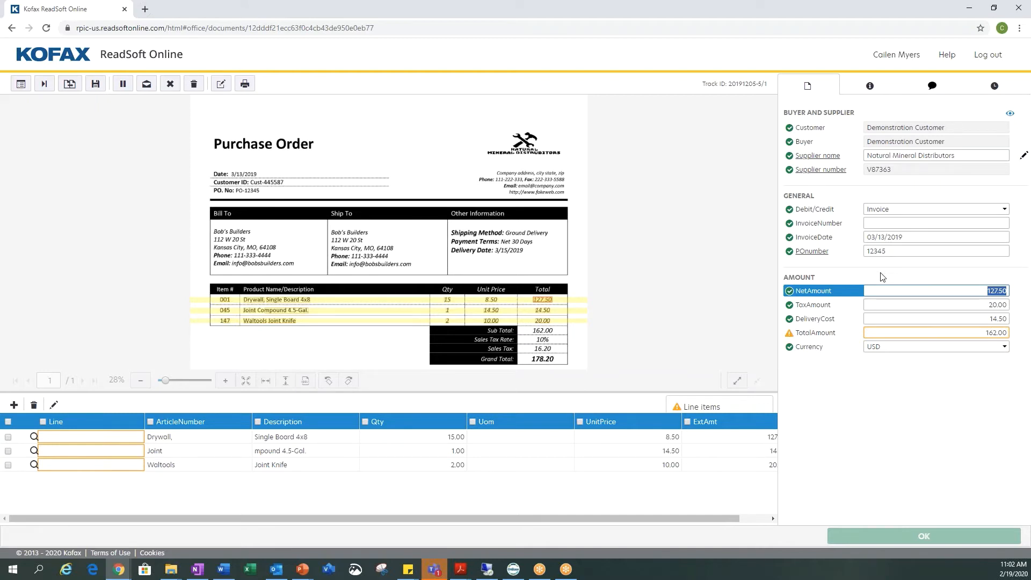
# Step: Set NetAmount 162.00, TaxAmount 16.20, DeliveryCost 0.00 and TotalAmount 178.20
pyautogui.click(936, 305)
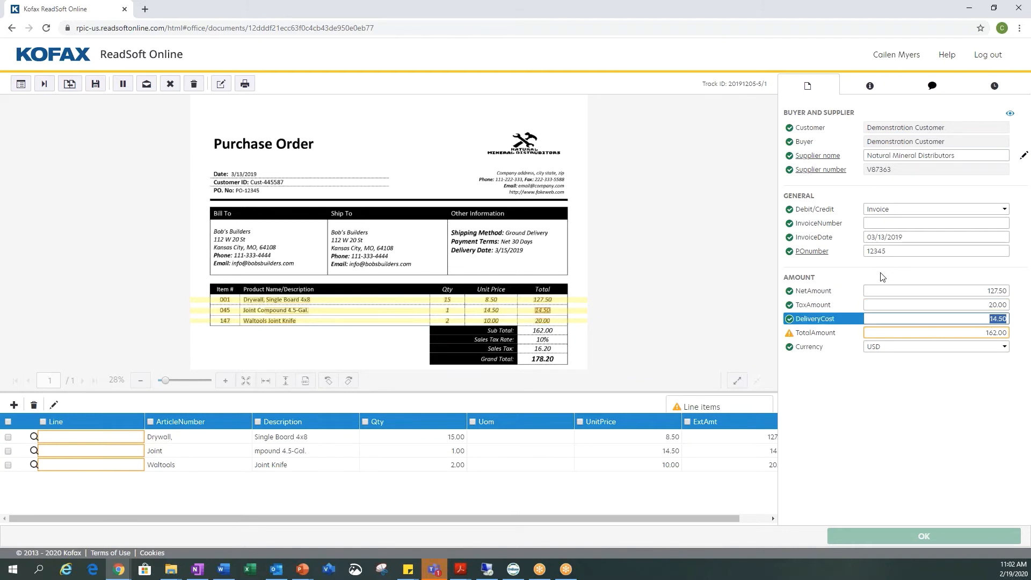
pyautogui.click(936, 332)
pyautogui.write('178.2')
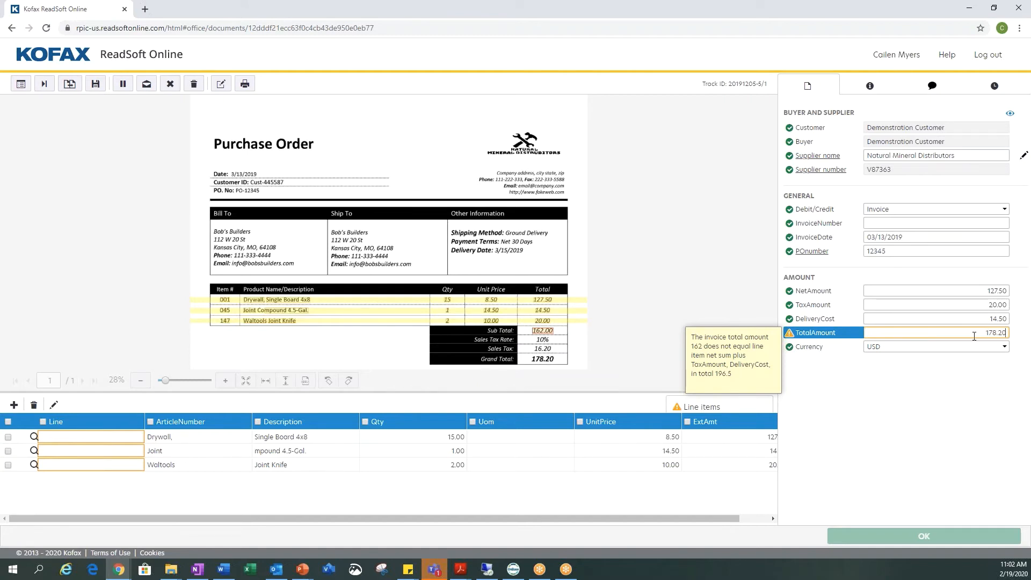
pyautogui.click(936, 291)
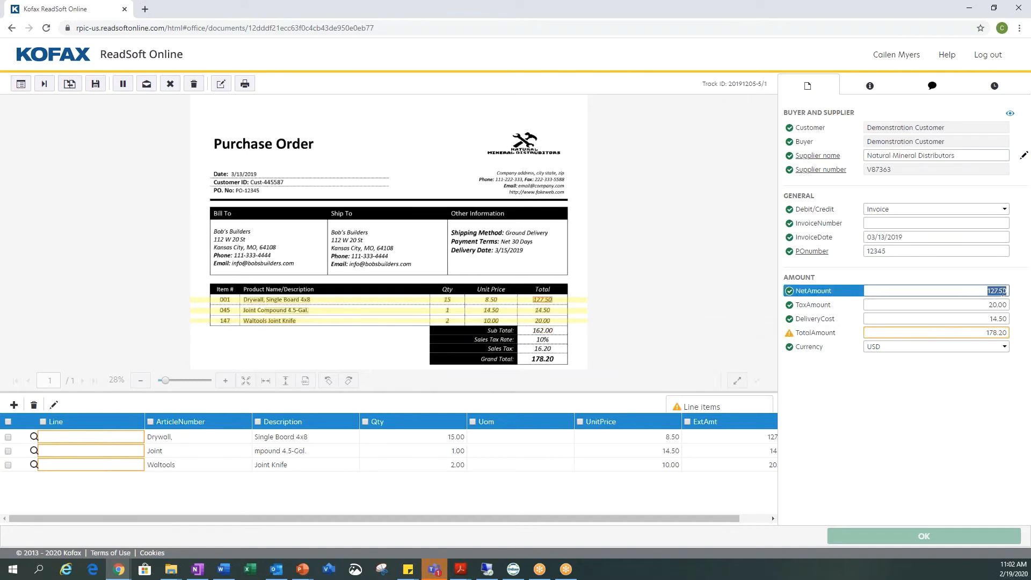
pyautogui.write('162')
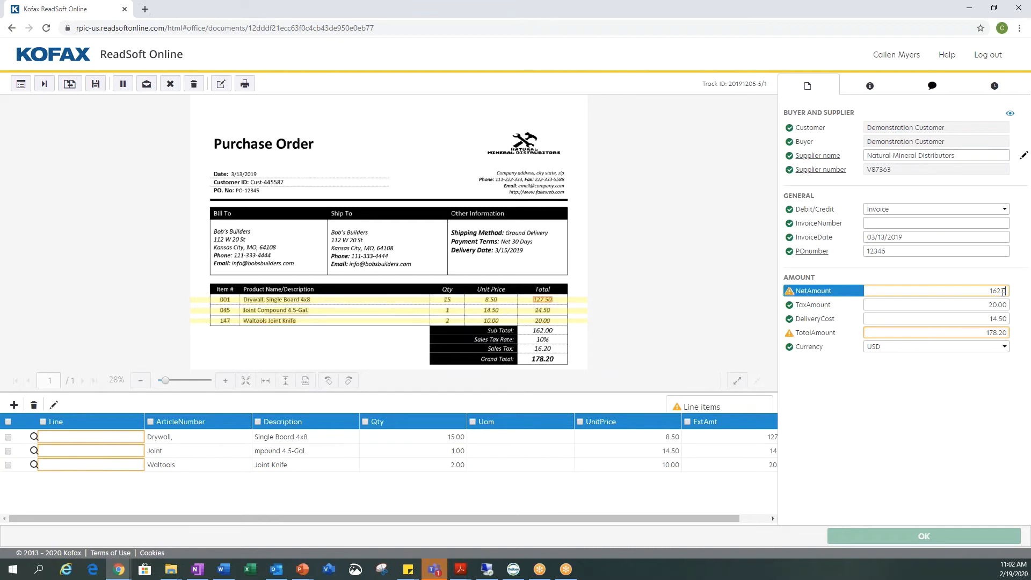
pyautogui.write('162.00')
pyautogui.click(936, 305)
pyautogui.write('16.2')
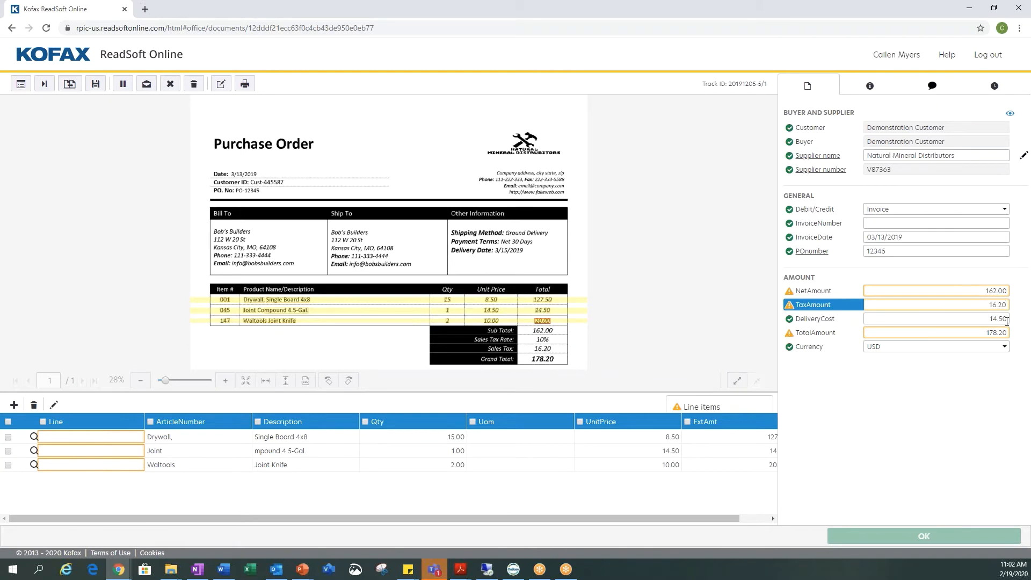
pyautogui.click(936, 318)
pyautogui.write('0')
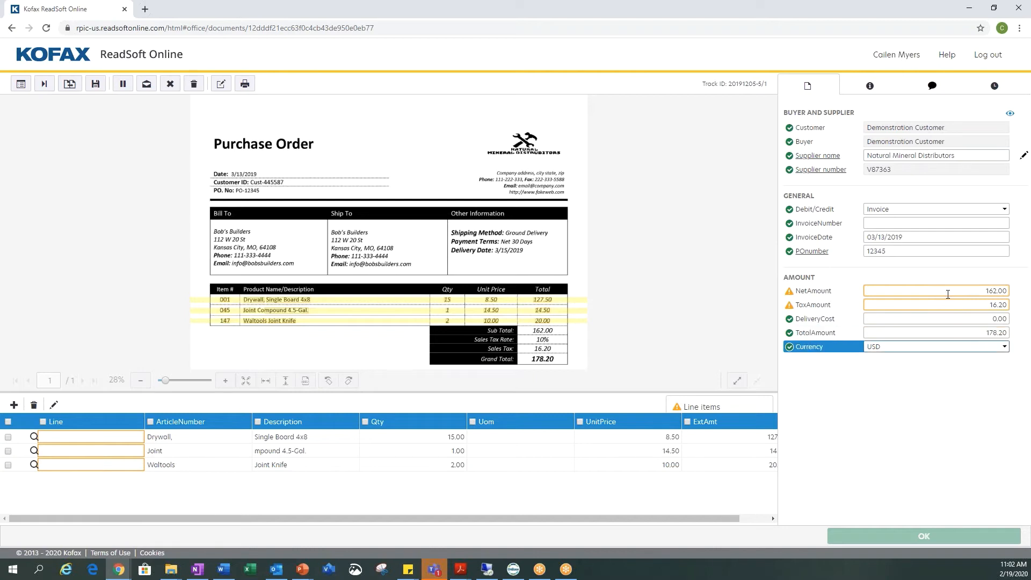
pyautogui.click(935, 318)
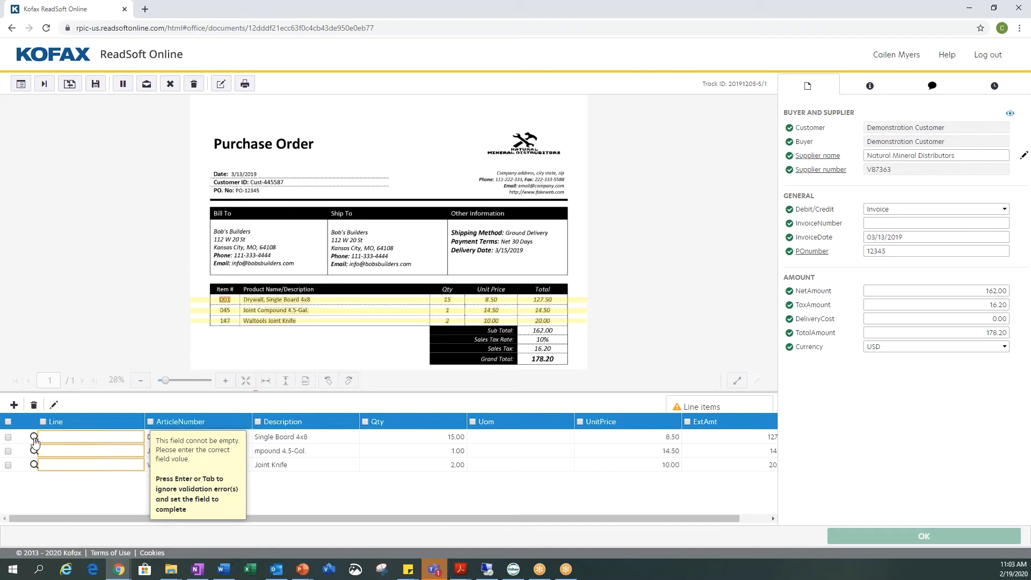
# Step: Search purchase order lines for the first line item and pick the matching PO line
pyautogui.click(34, 437)
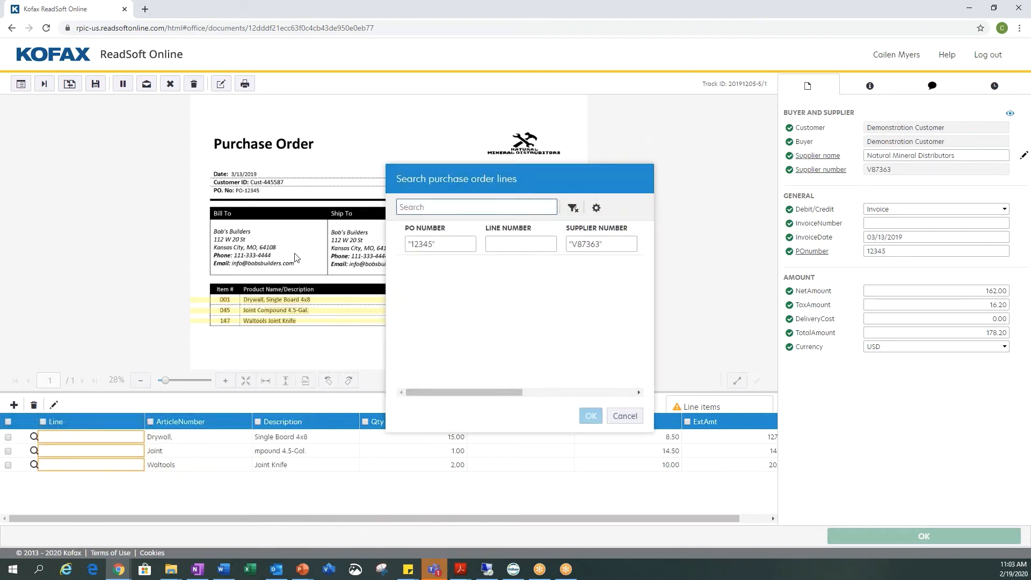
pyautogui.click(572, 207)
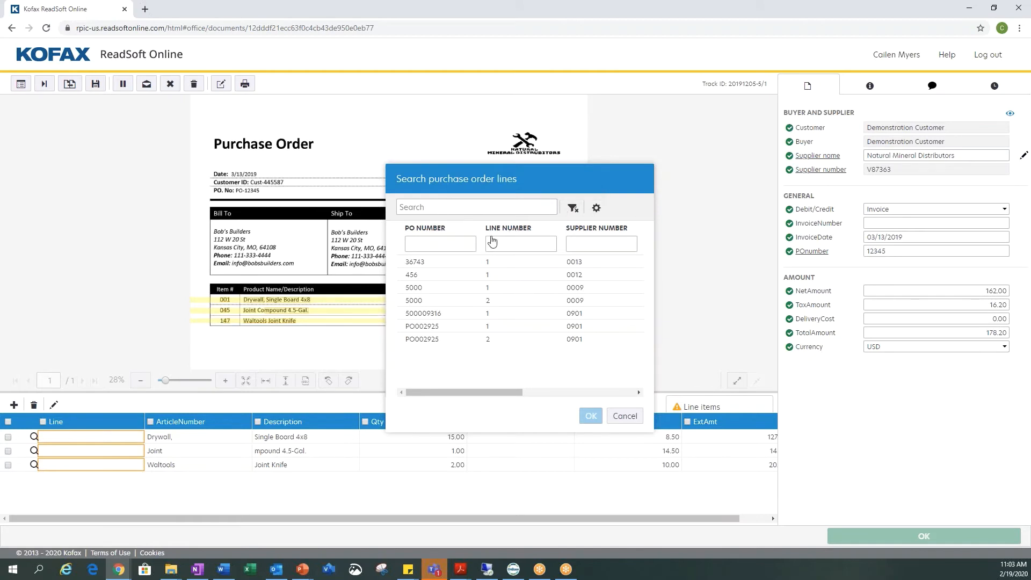
pyautogui.moveTo(445, 264)
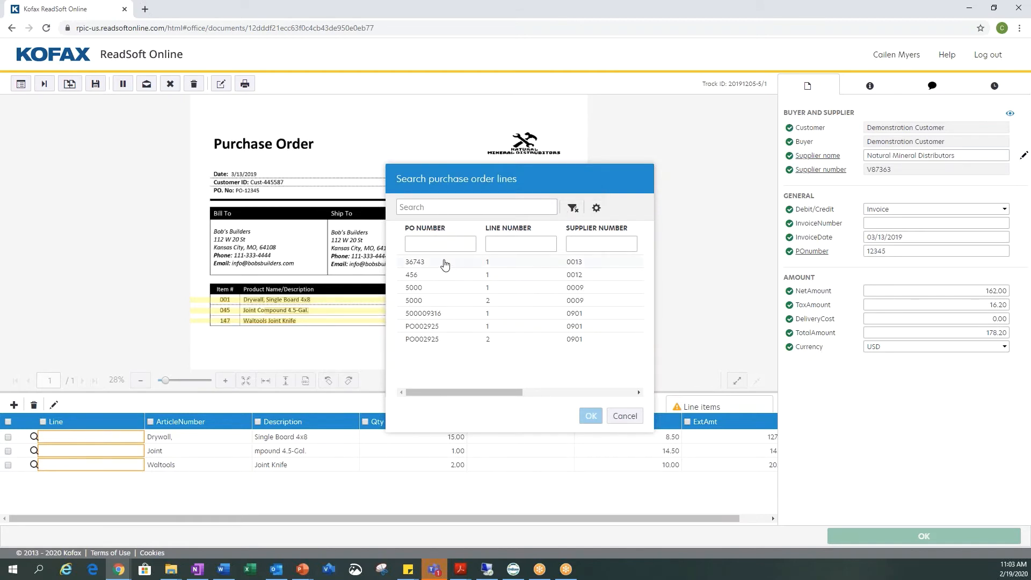
pyautogui.moveTo(437, 279)
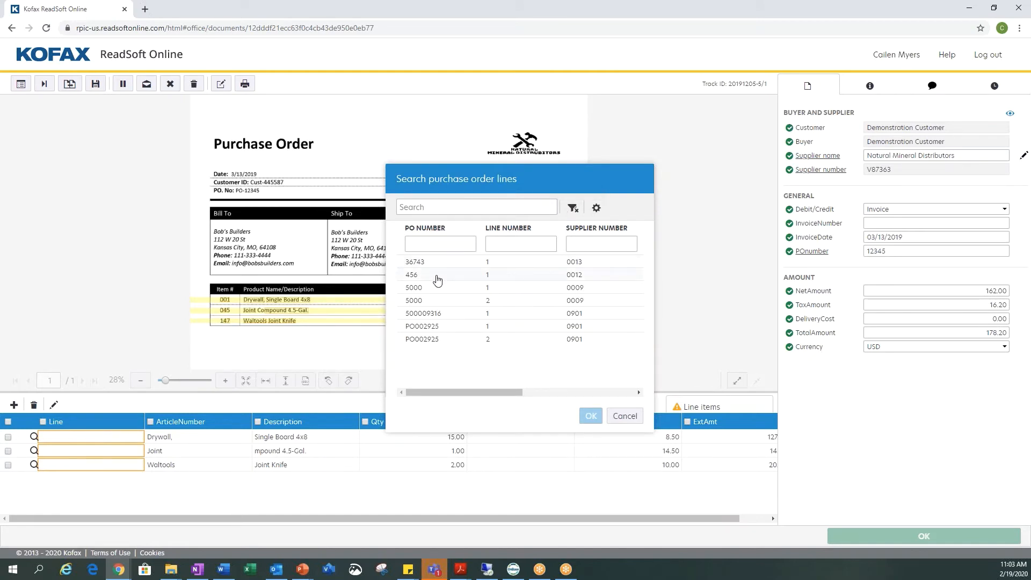
pyautogui.moveTo(562, 208)
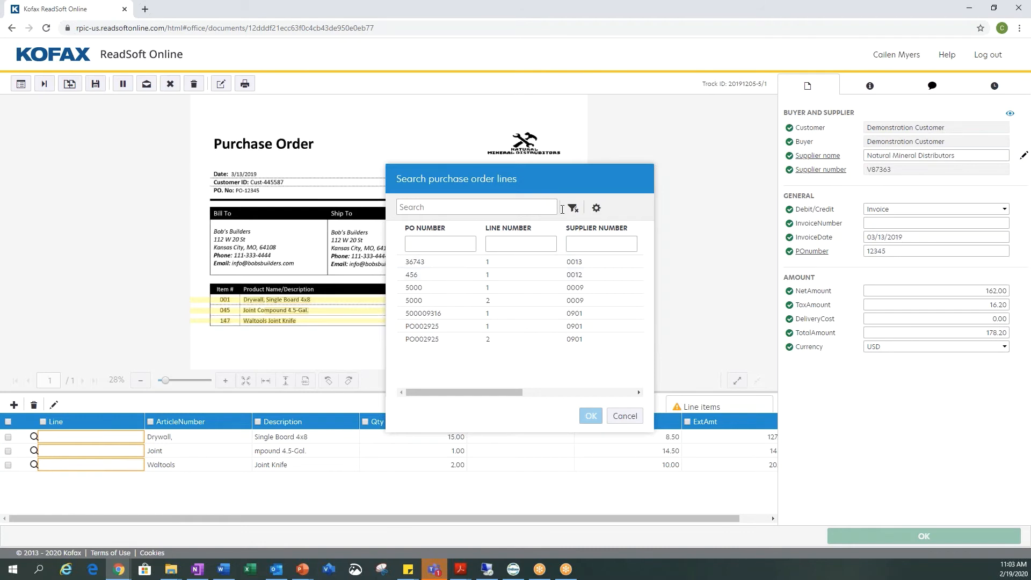
pyautogui.moveTo(427, 282)
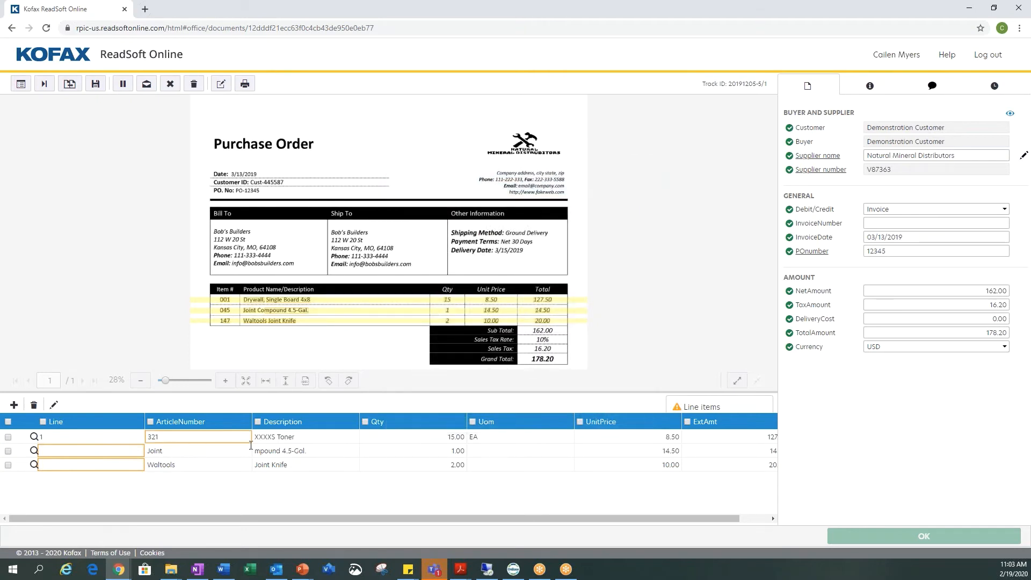
# Step: Change the first description to 'drywall', number lines 1–3, and submit the invoice
pyautogui.doubleClick(273, 437)
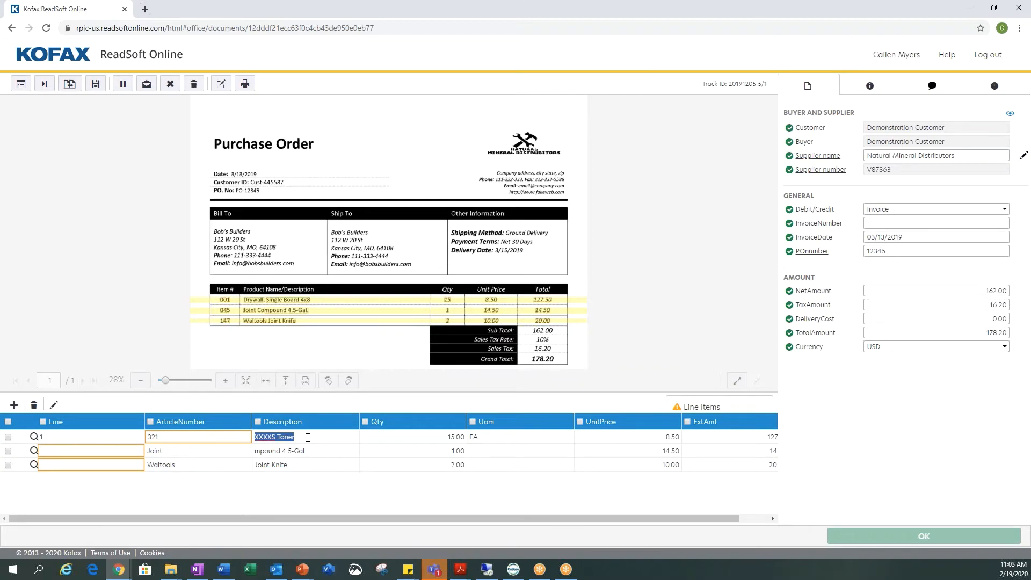
pyautogui.write('dryw')
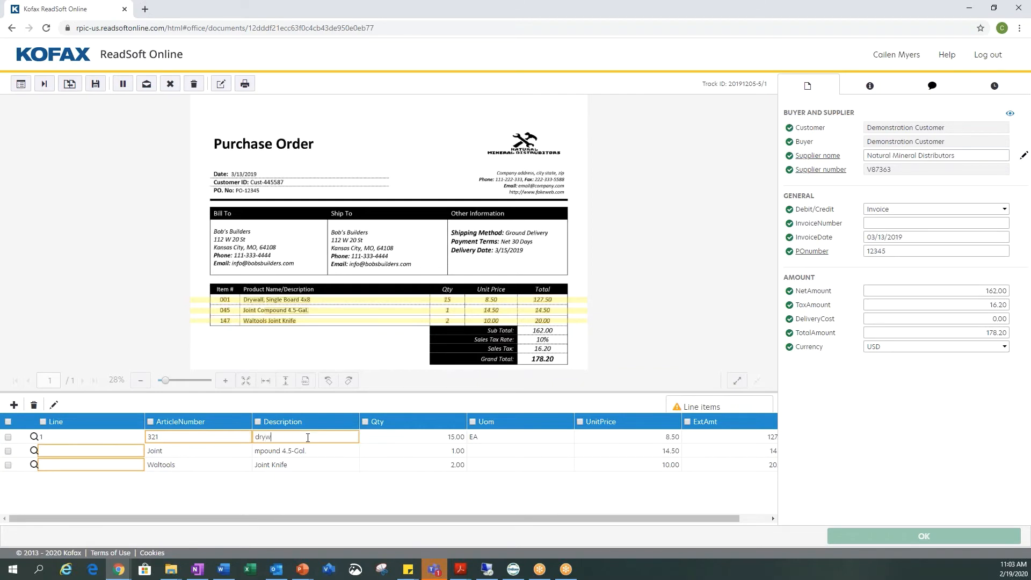
pyautogui.write('all')
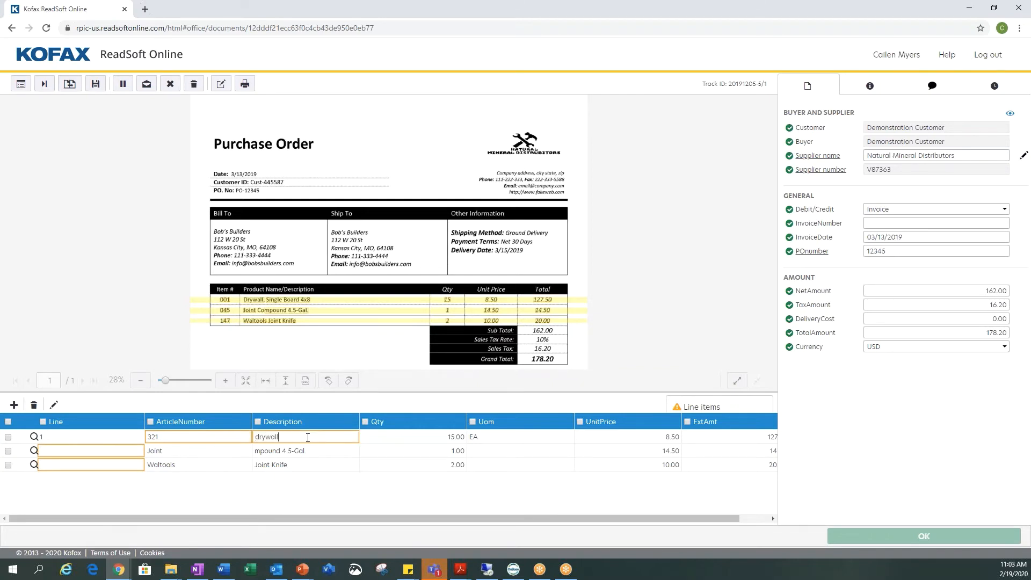
pyautogui.click(90, 450)
pyautogui.write('2')
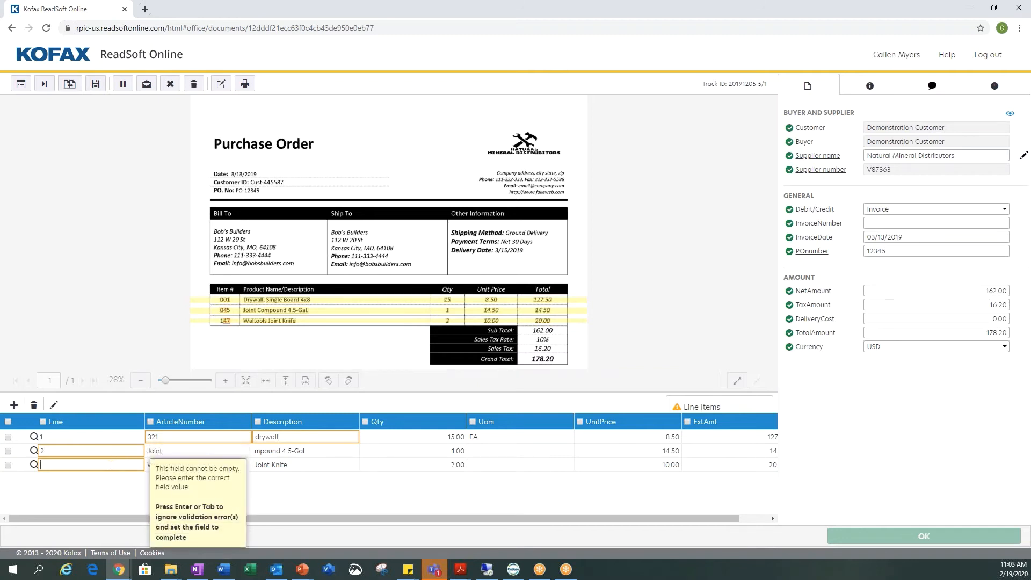
pyautogui.write('3')
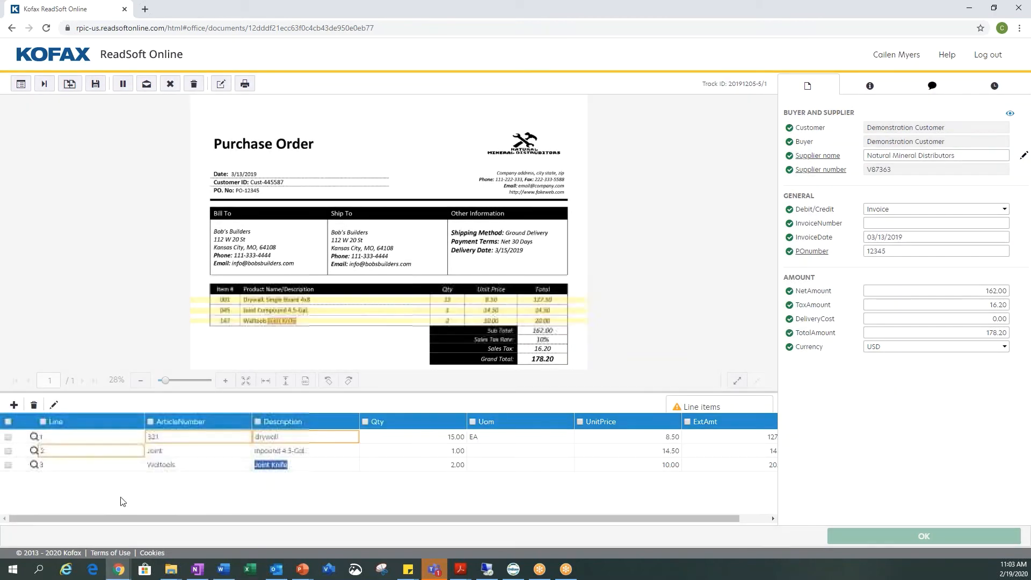
pyautogui.click(188, 437)
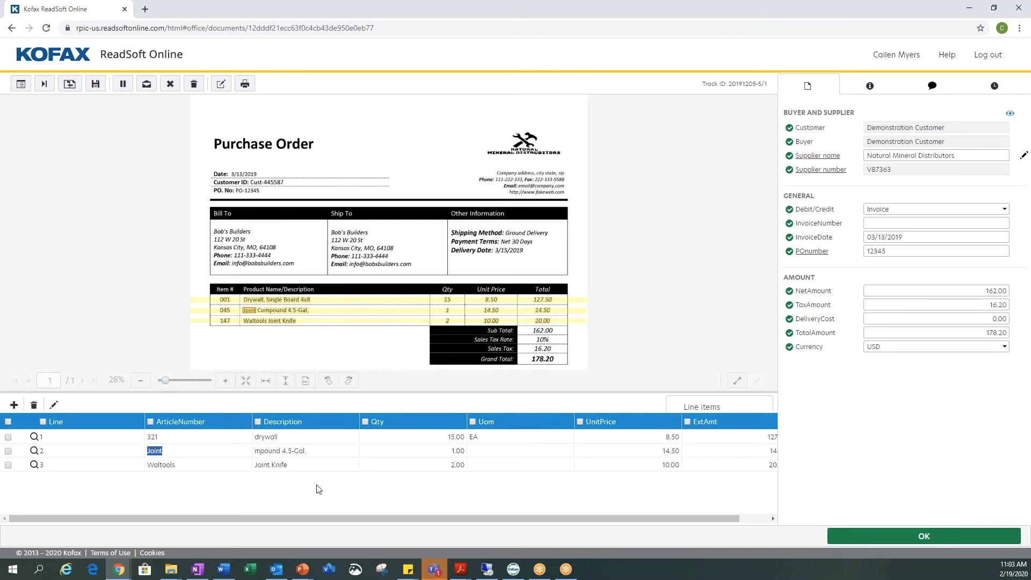
pyautogui.moveTo(430, 495)
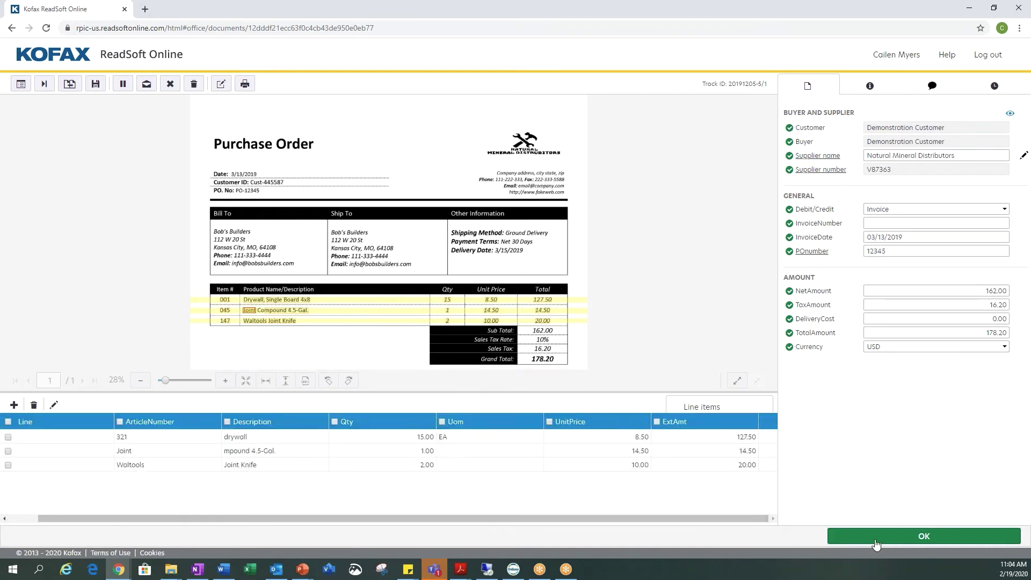
pyautogui.click(924, 536)
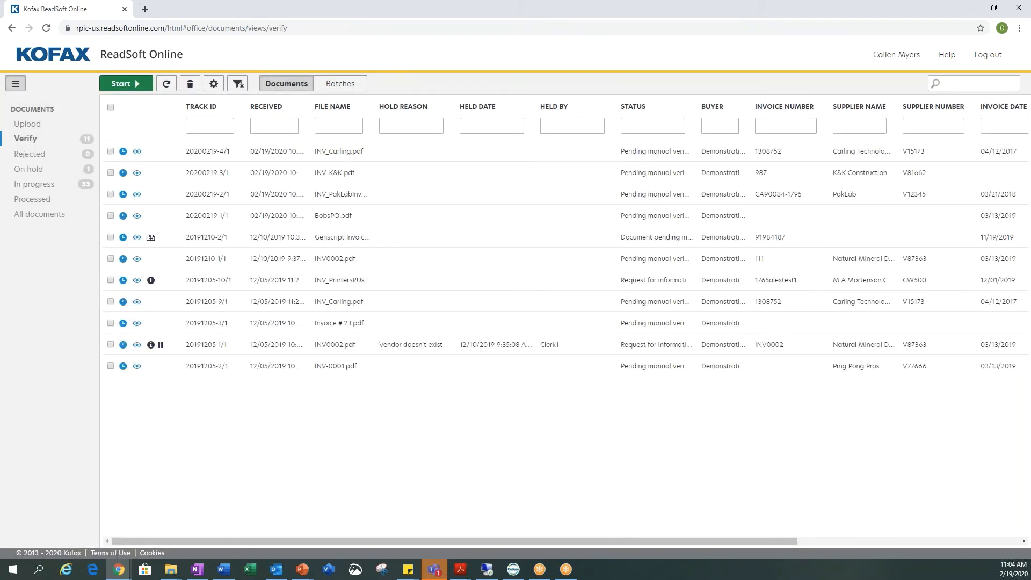
pyautogui.moveTo(327, 389)
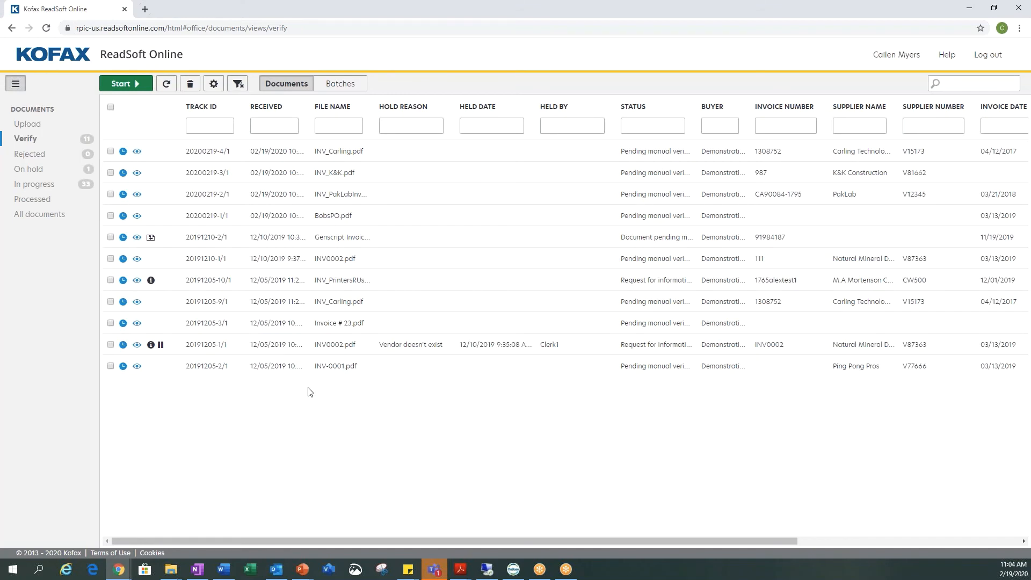
pyautogui.moveTo(63, 155)
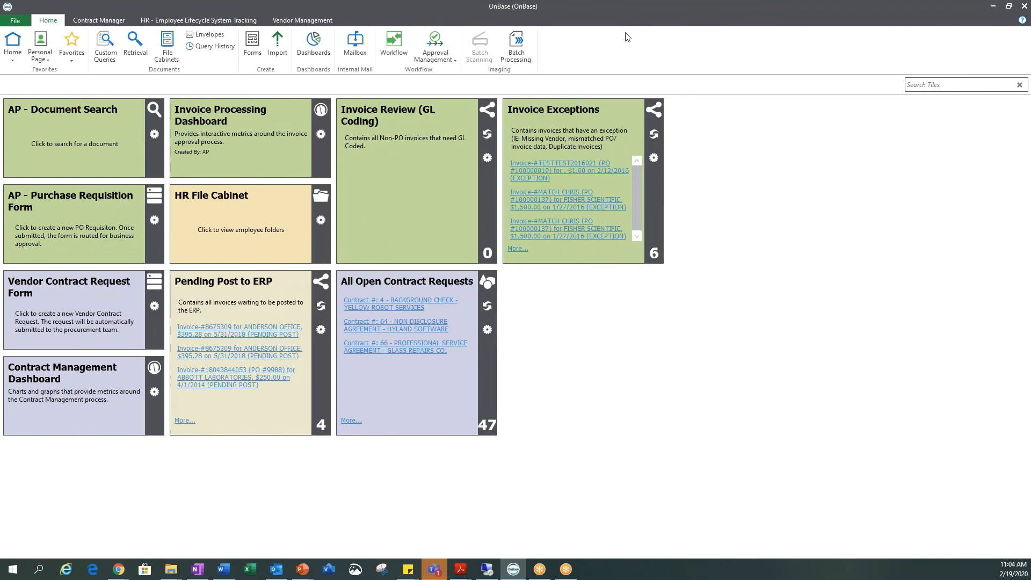
pyautogui.moveTo(620, 515)
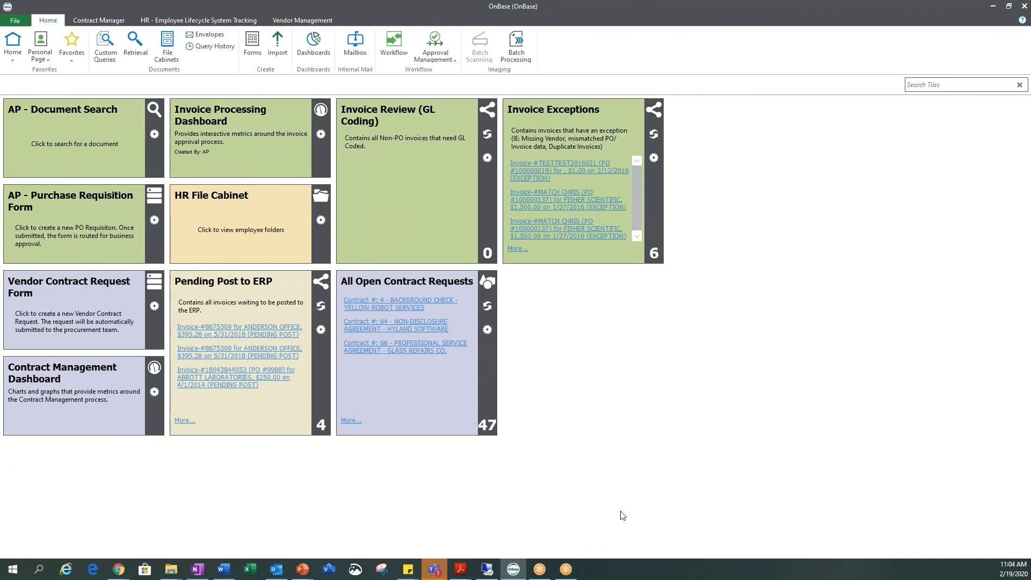
pyautogui.moveTo(395, 42)
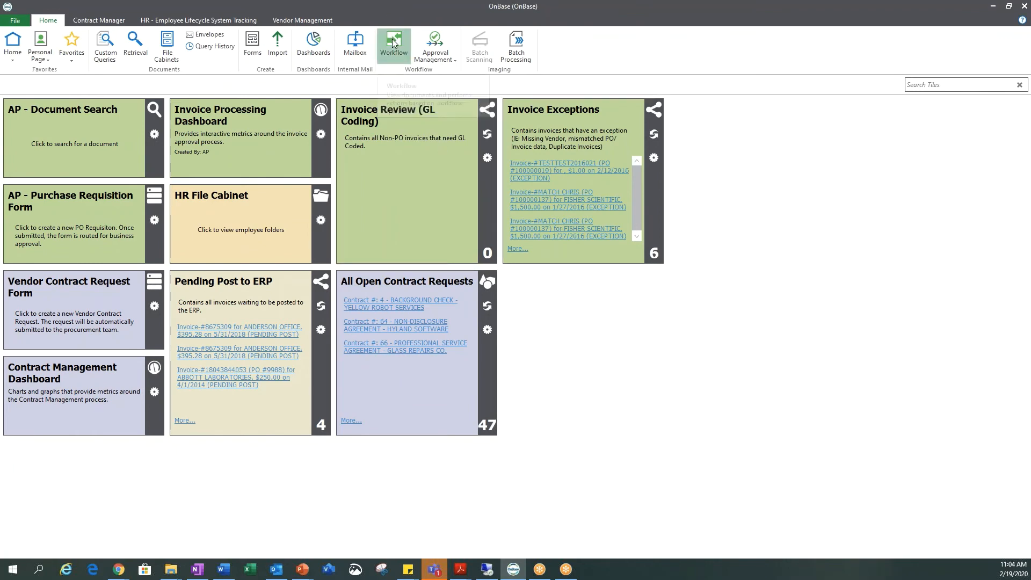
# Step: Open Workflow from the OnBase Home ribbon
pyautogui.click(394, 44)
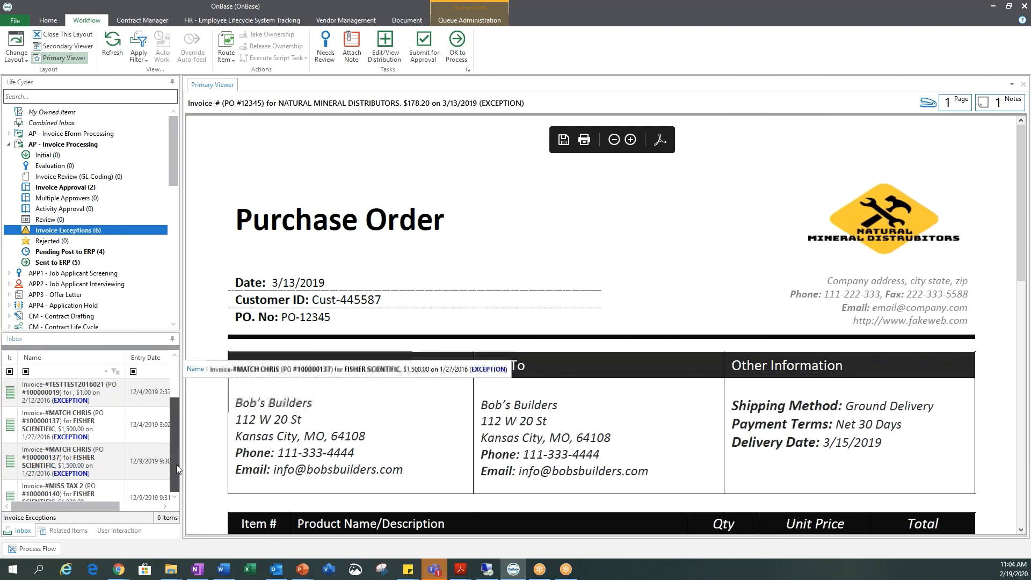
# Step: Filter Invoice Exceptions by entry date 2/19/2020 and submit the PO 12345 invoice for approval
pyautogui.click(145, 357)
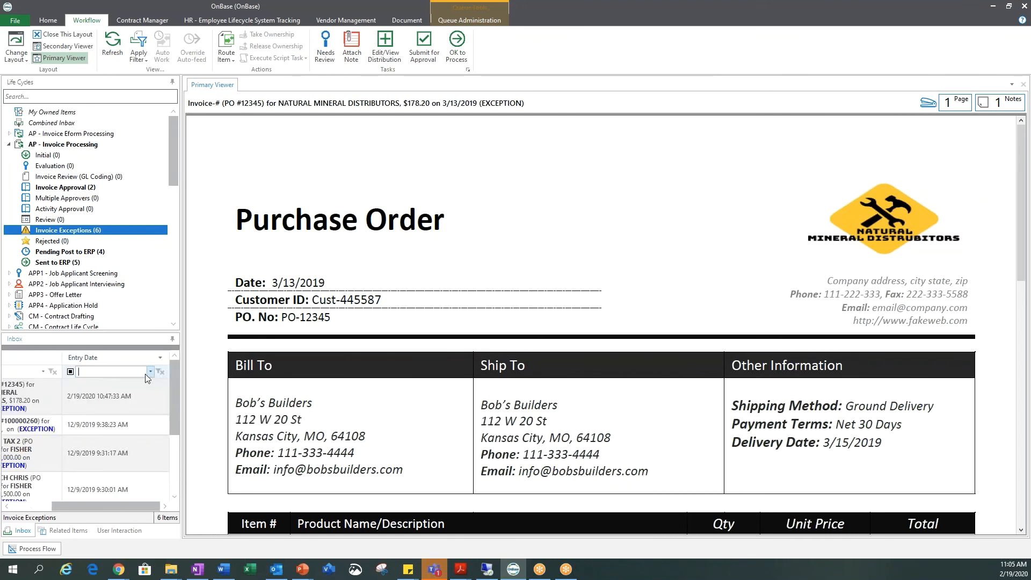
pyautogui.write('2/19/2020')
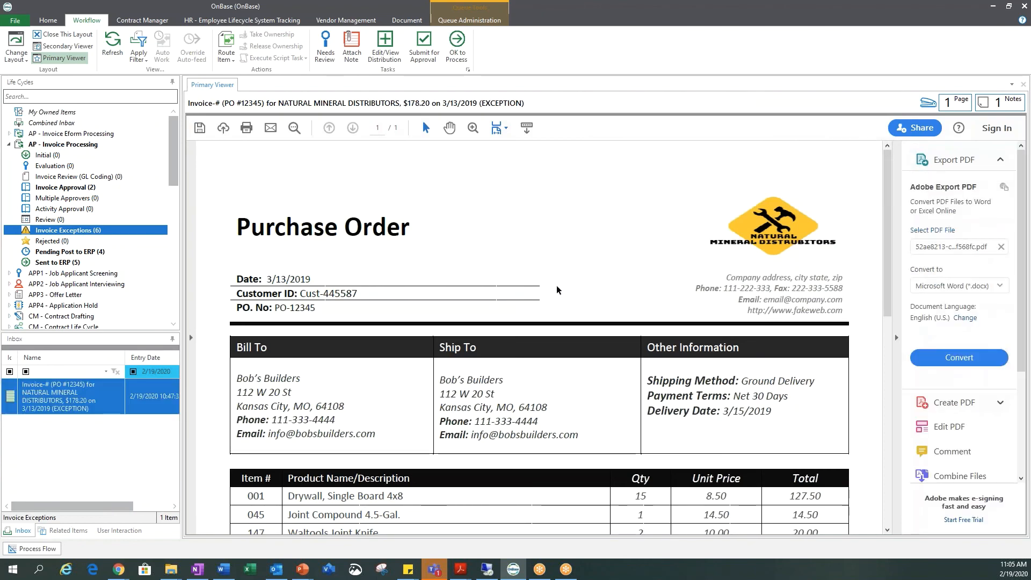
pyautogui.scroll(-3)
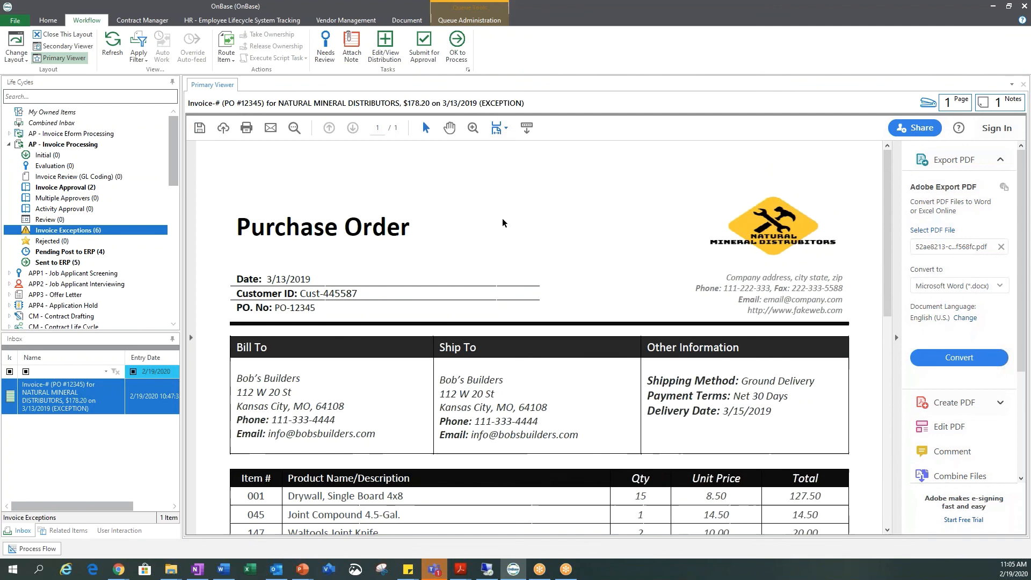
pyautogui.moveTo(423, 57)
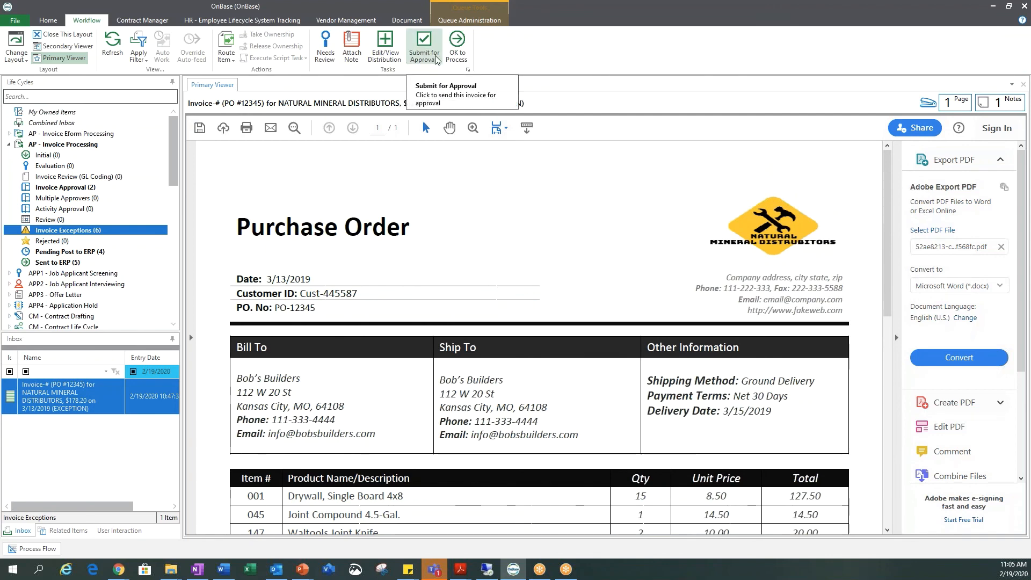
pyautogui.click(423, 43)
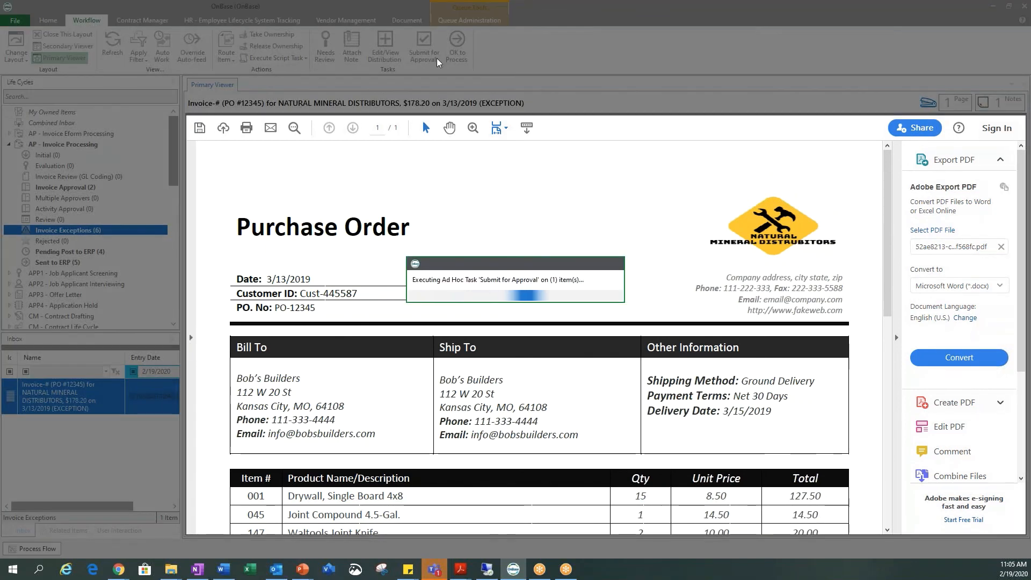
pyautogui.click(425, 42)
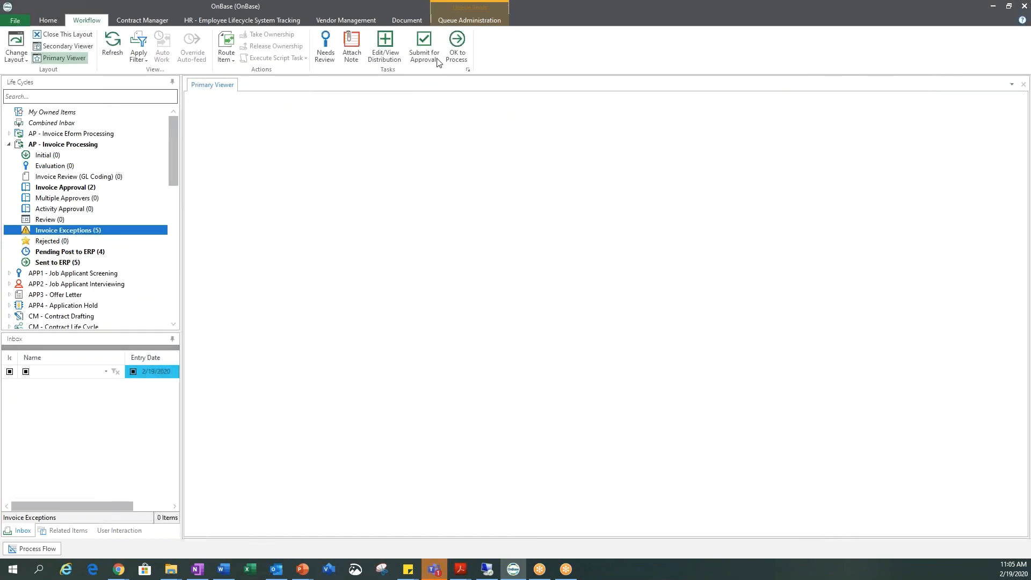